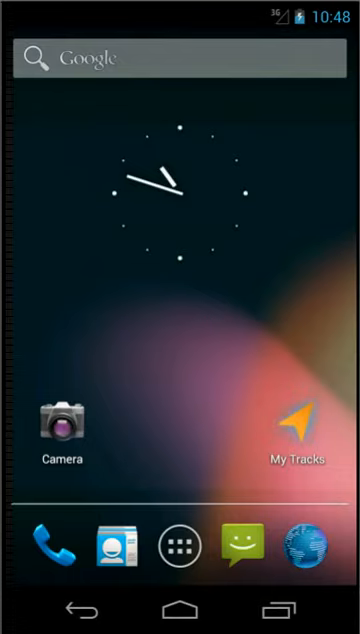
# Launch My Tracks and open the Eastleigh 10k track on its map.
pyautogui.click(298, 422)
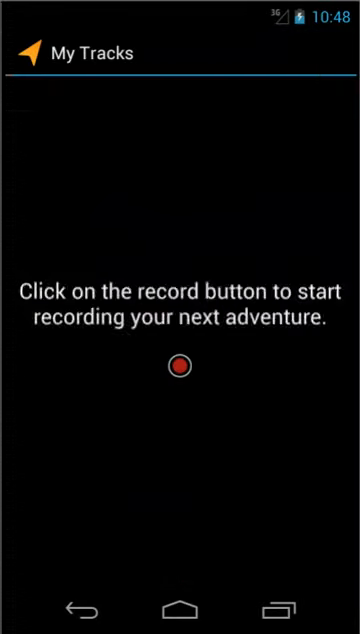
pyautogui.click(180, 366)
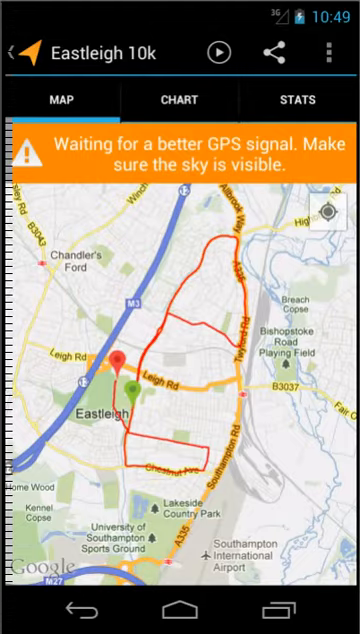
# Bring up the export formats (GPX, KML, CSV, TCX) for the Eastleigh 10k track.
pyautogui.click(336, 52)
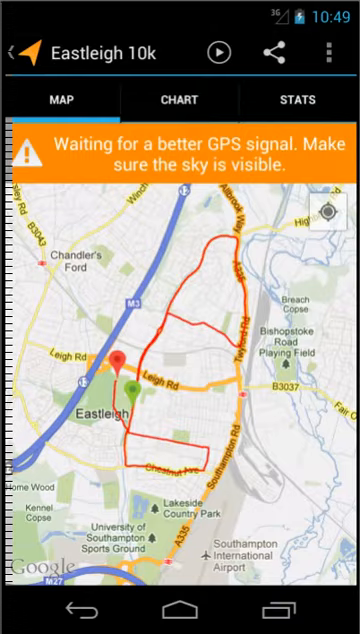
pyautogui.click(336, 50)
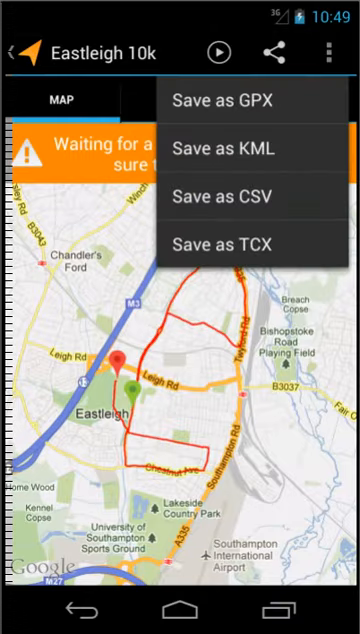
pyautogui.moveTo(244, 100)
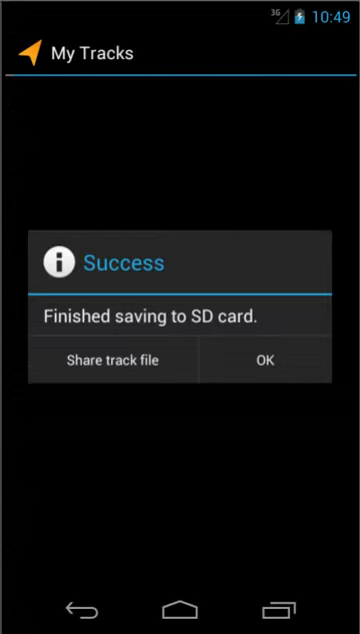
# Share the saved track file to Tracks2TitanXT and reach its login dialog.
pyautogui.click(112, 360)
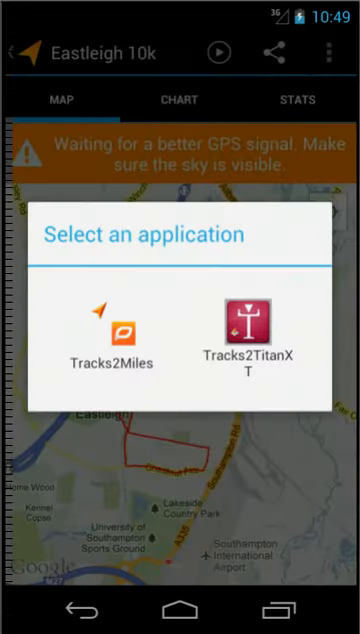
pyautogui.click(250, 340)
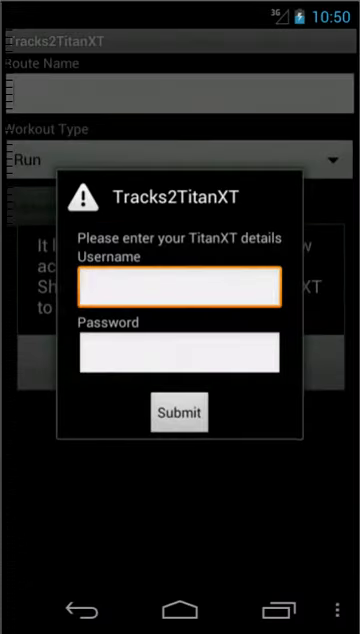
pyautogui.click(180, 286)
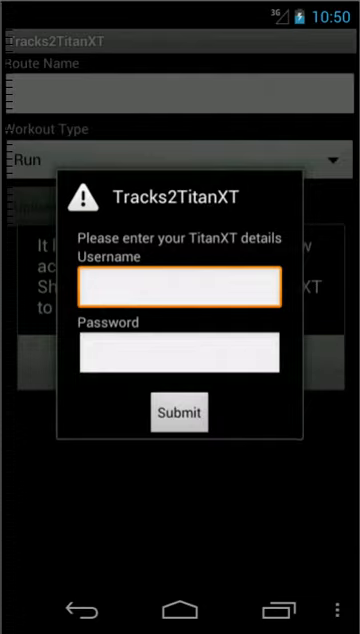
# Enter the TitanXT username and password and submit the login details.
pyautogui.click(180, 288)
pyautogui.write('h')
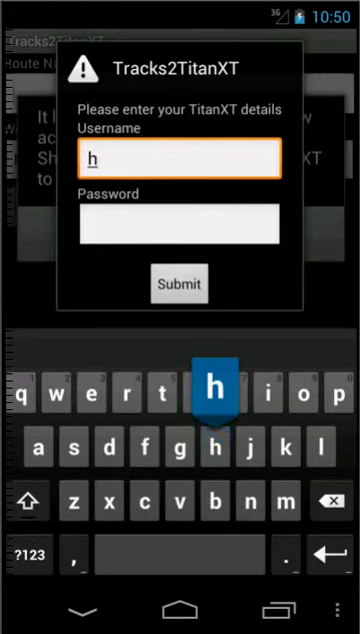
pyautogui.write('ardi')
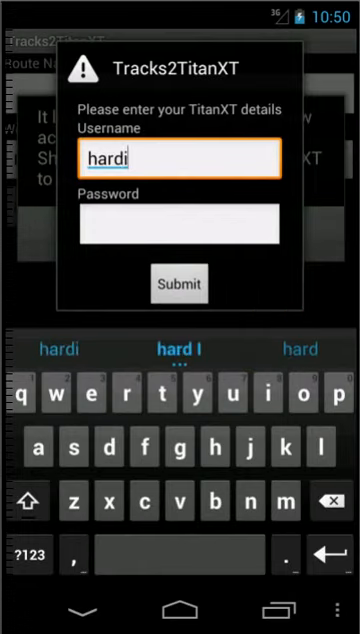
pyautogui.write('llb')
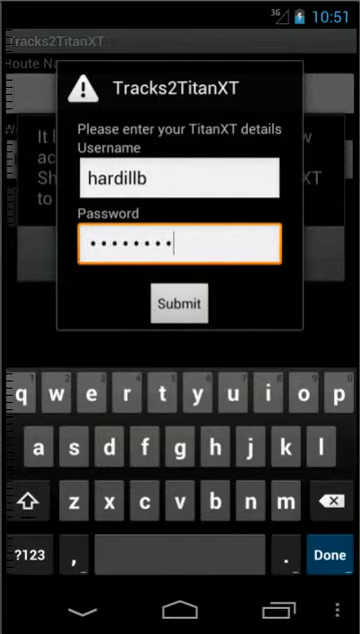
pyautogui.click(180, 304)
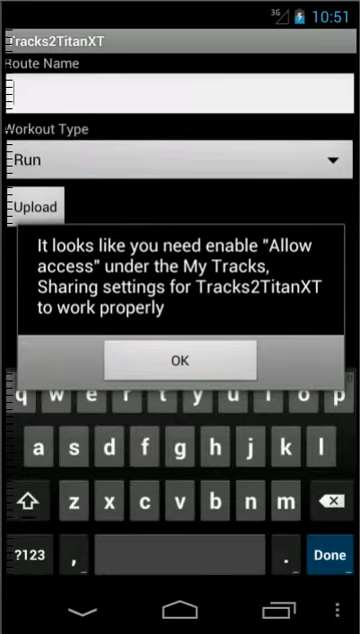
# Enable Allow access in My Tracks sharing settings and return to the Eastleigh 10k map.
pyautogui.click(180, 360)
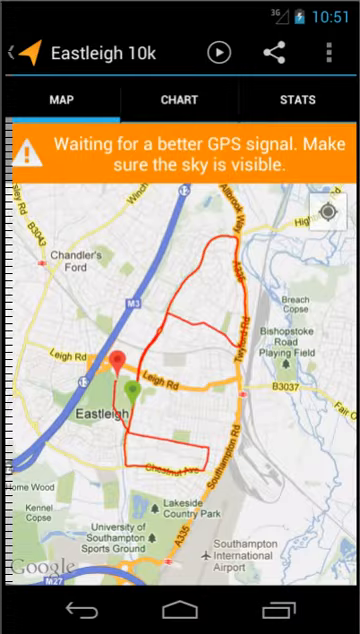
pyautogui.click(336, 52)
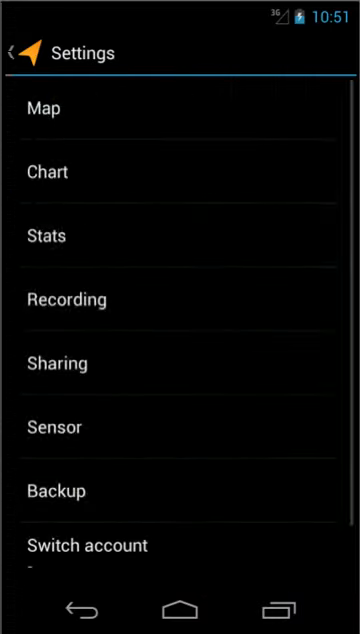
pyautogui.click(64, 364)
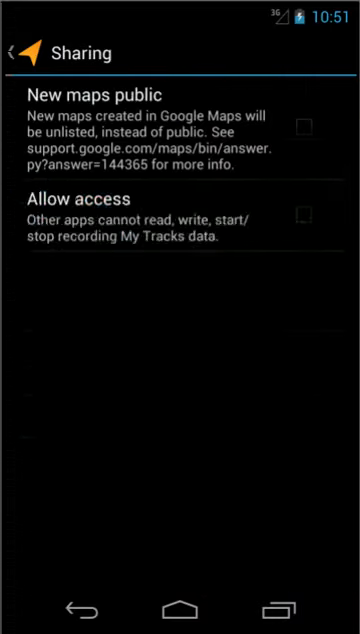
pyautogui.click(304, 212)
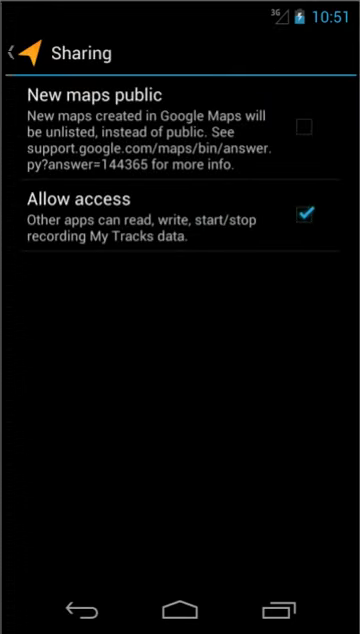
pyautogui.click(20, 48)
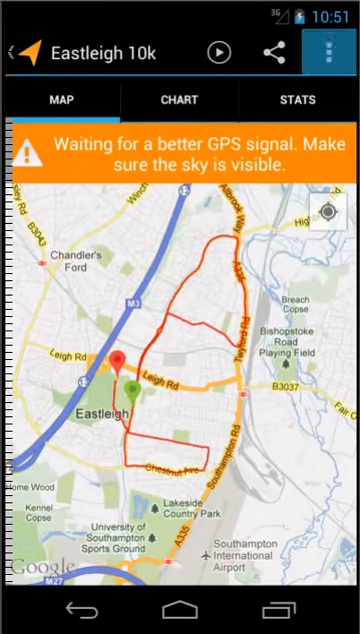
# Save the Eastleigh 10k track to the SD card from the track actions.
pyautogui.click(336, 52)
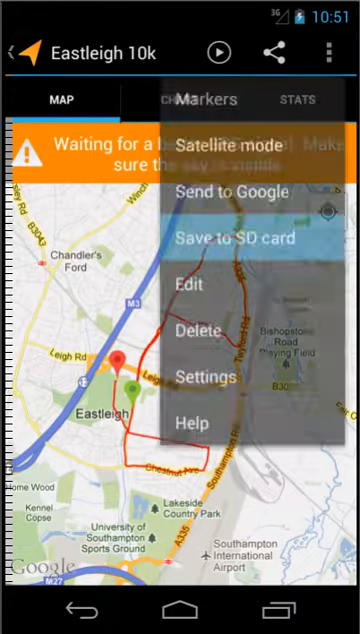
pyautogui.click(228, 238)
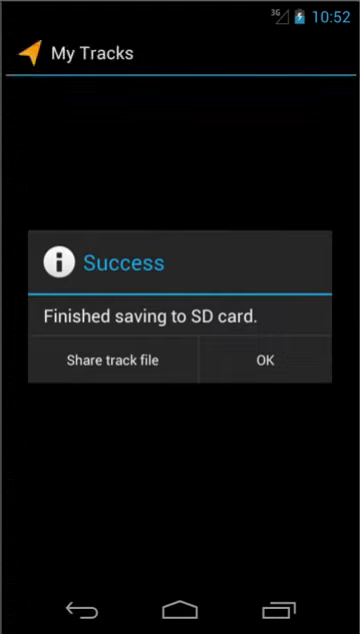
# Share the track to Tracks2TitanXT and upload Eastleigh 10k as a Run workout.
pyautogui.click(112, 360)
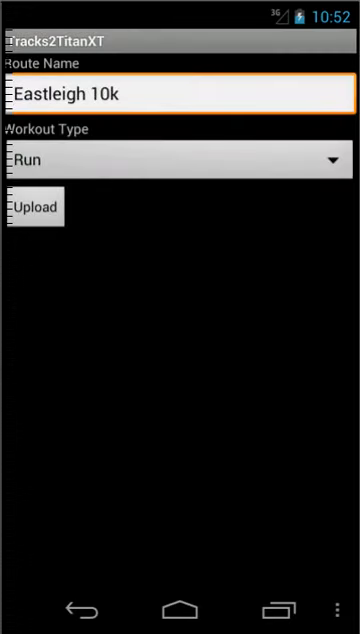
pyautogui.click(36, 206)
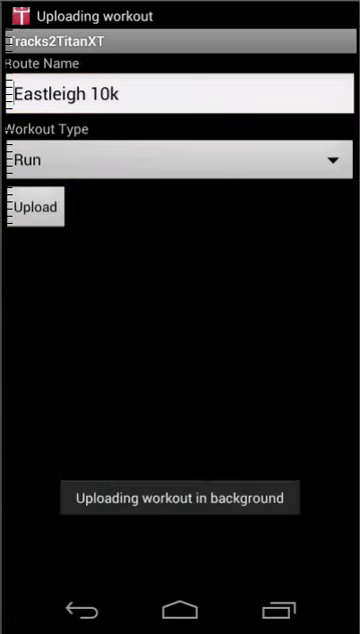
pyautogui.click(36, 206)
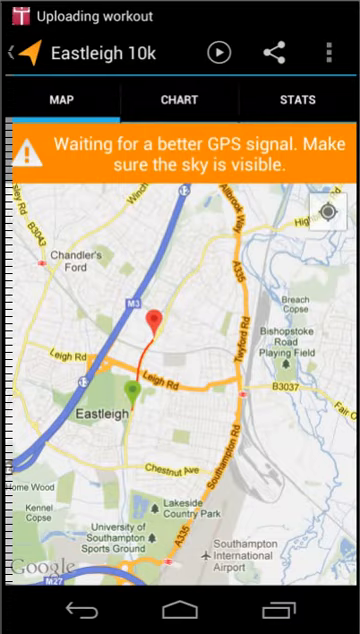